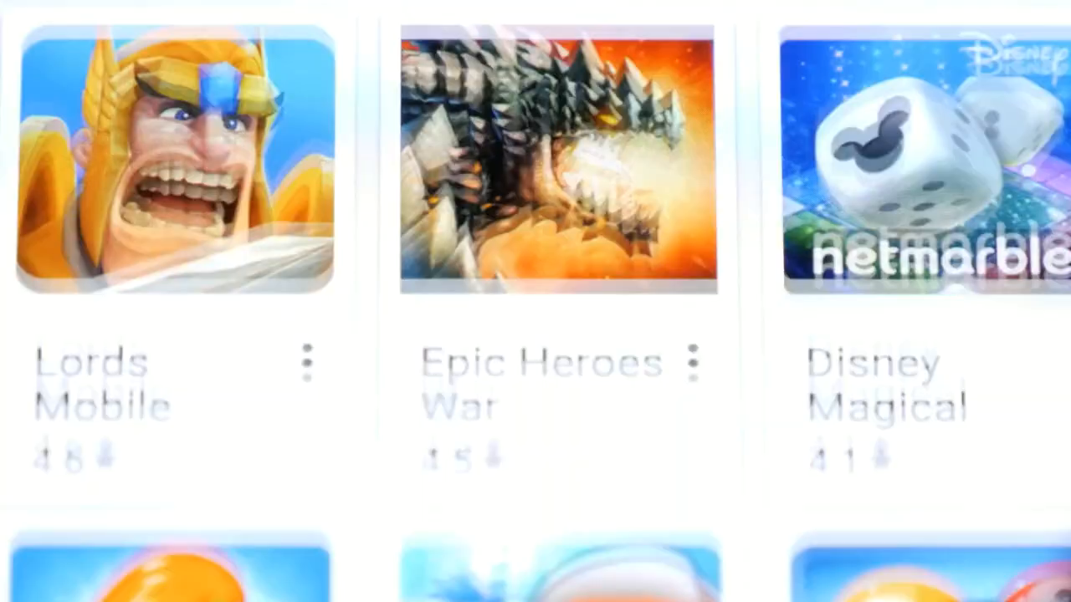
{"action": "scroll", "scroll_direction": "down", "scroll_amount": 3}
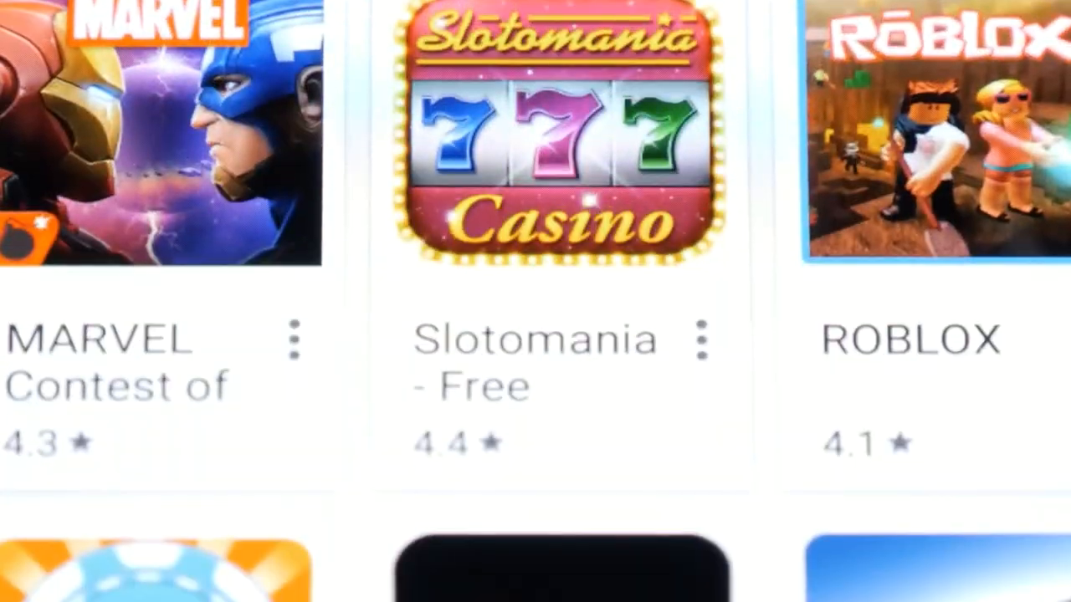
{"action": "scroll", "scroll_direction": "down", "scroll_amount": 3}
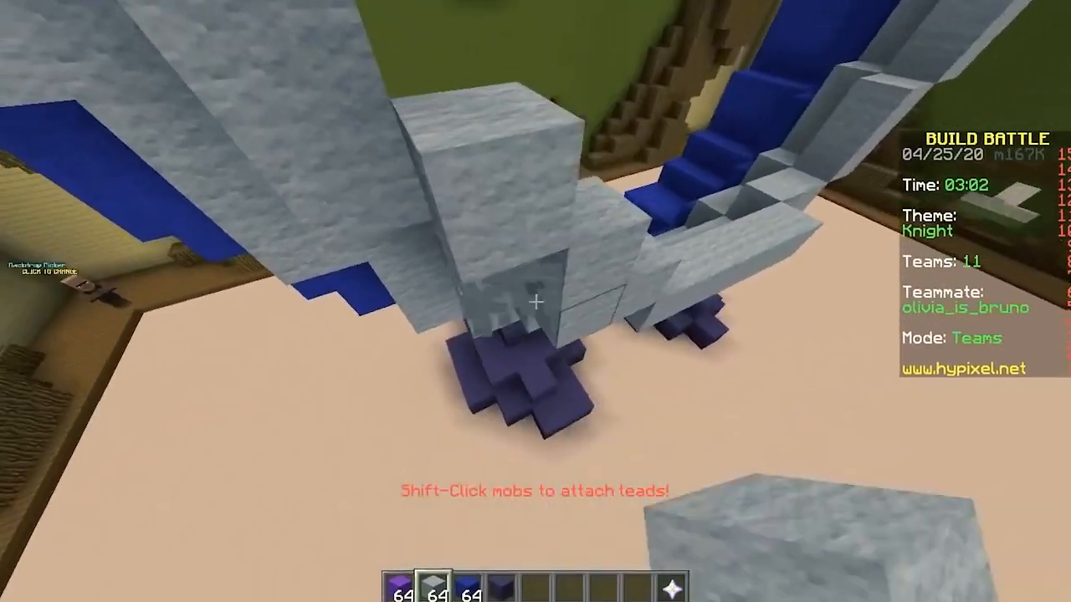
{"action": "mouse_move", "coordinate": [536, 301]}
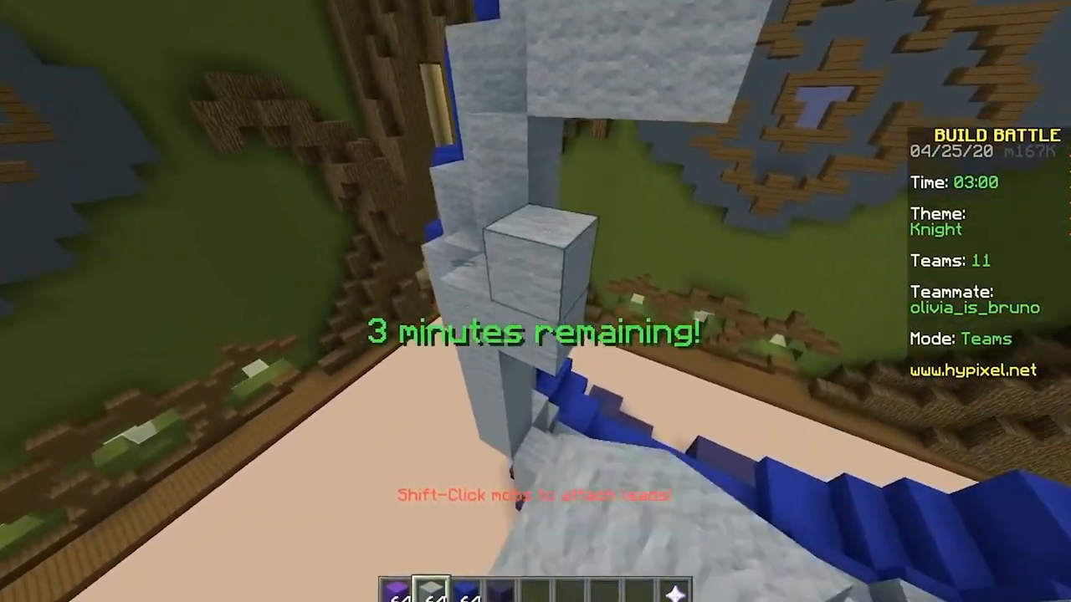